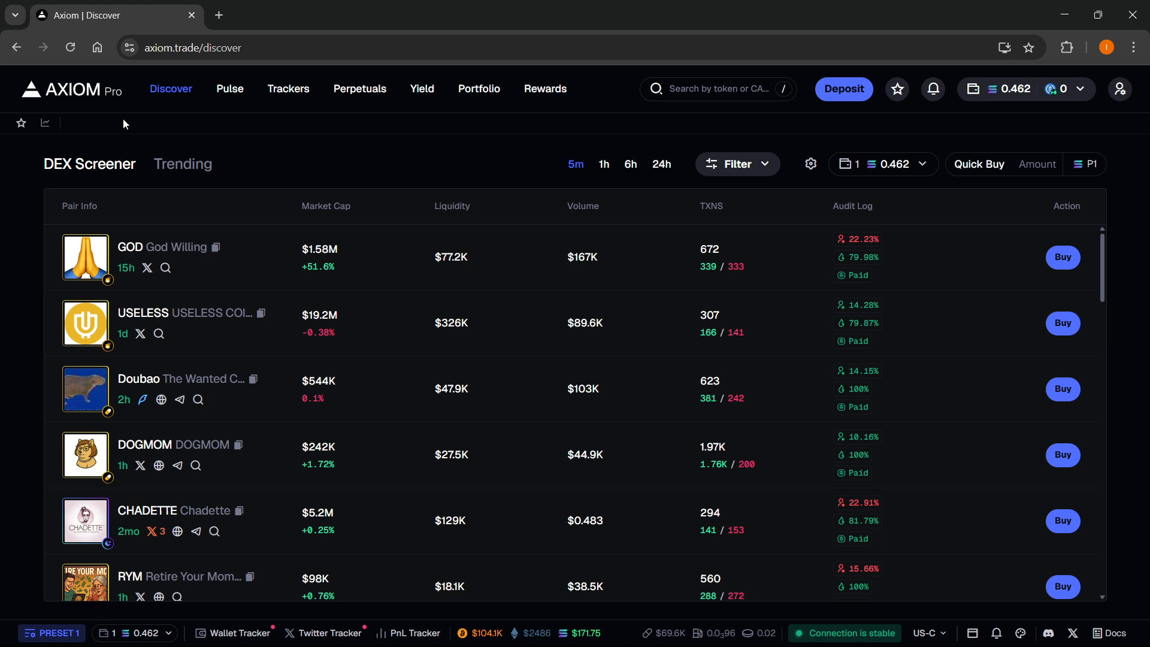
mouse_move(71, 91)
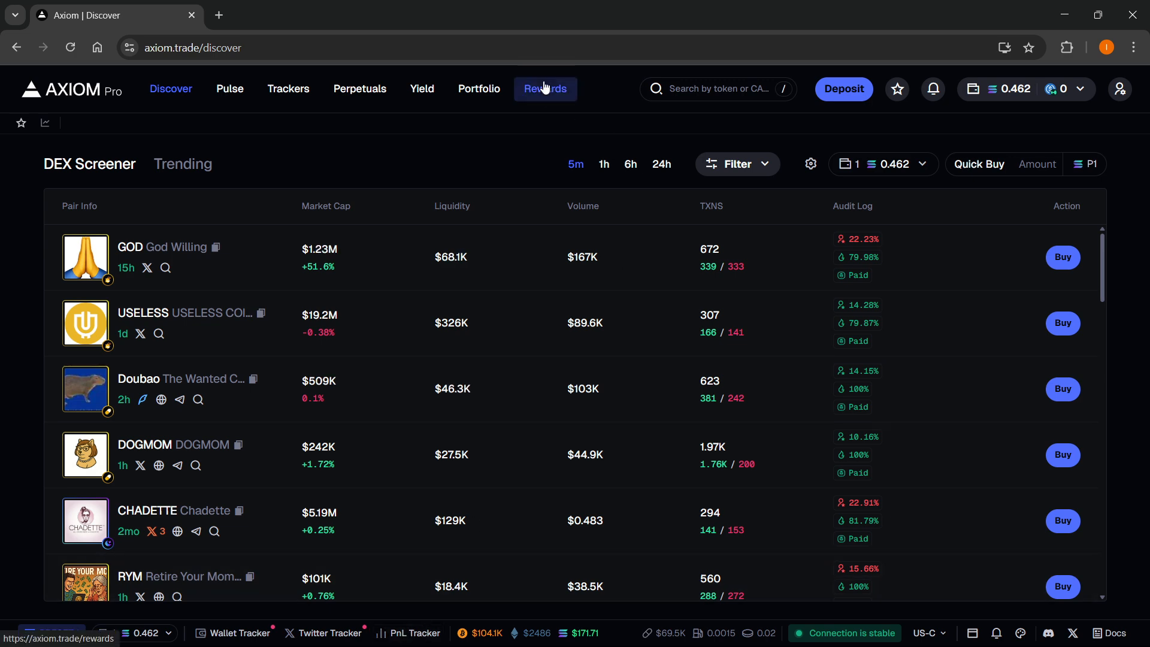
Switch to the Pulse feed and glance at the Trading Settings buy presets
left_click(229, 88)
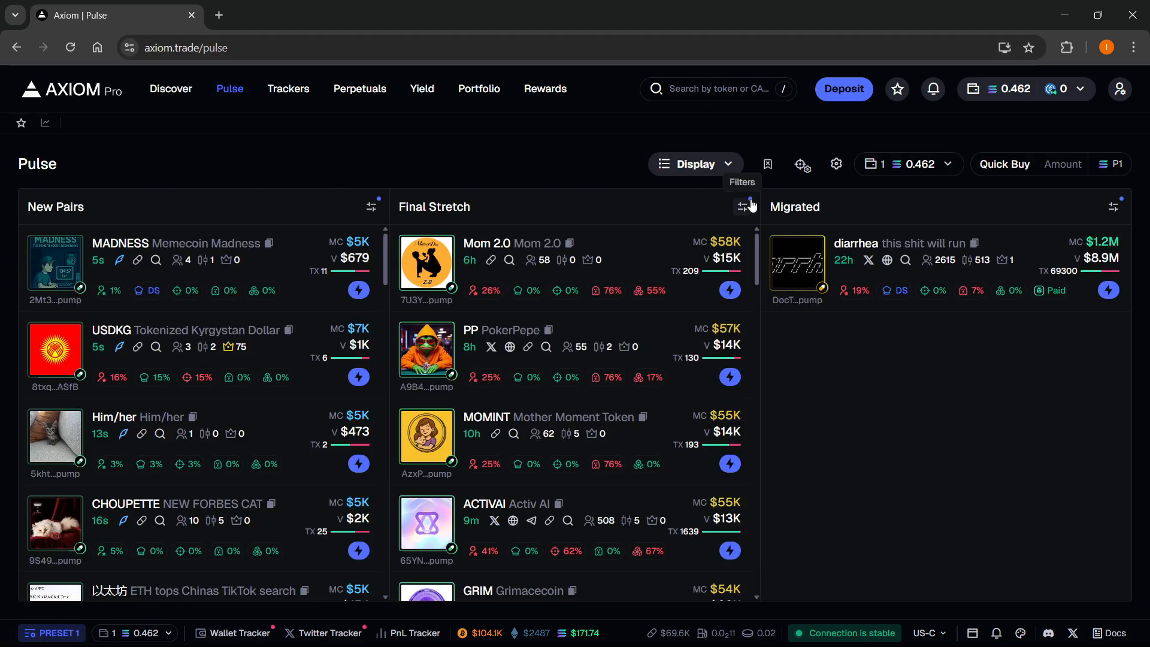
left_click(739, 206)
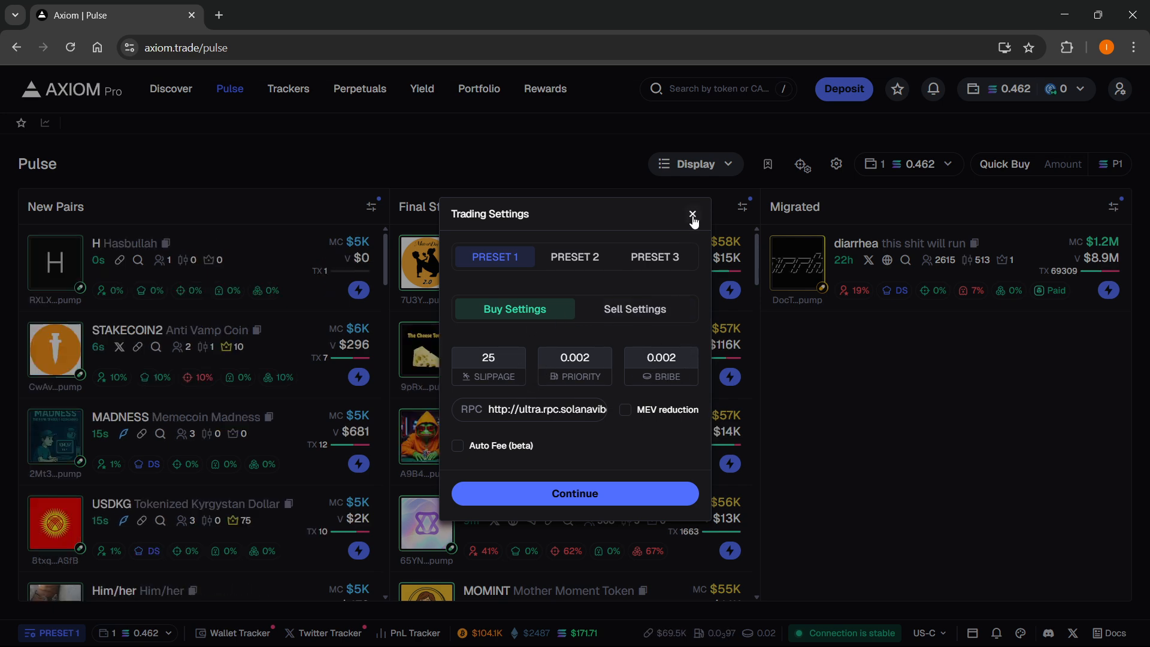
left_click(690, 213)
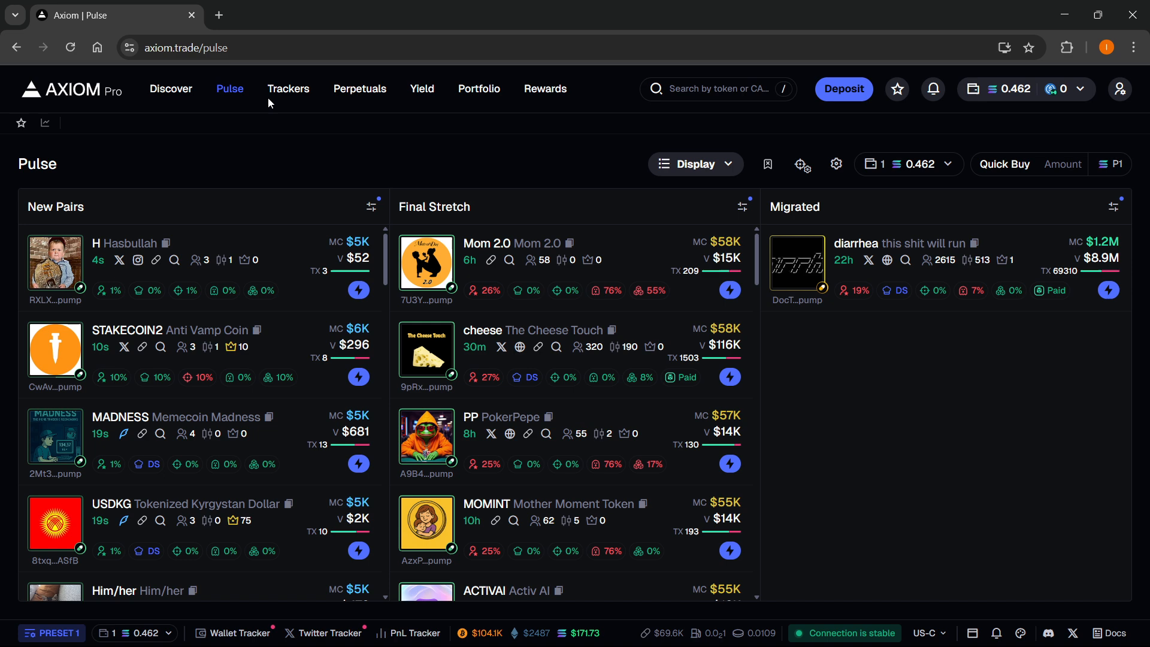
Return to Discover and show the PnL tracker card's appearance settings
left_click(170, 88)
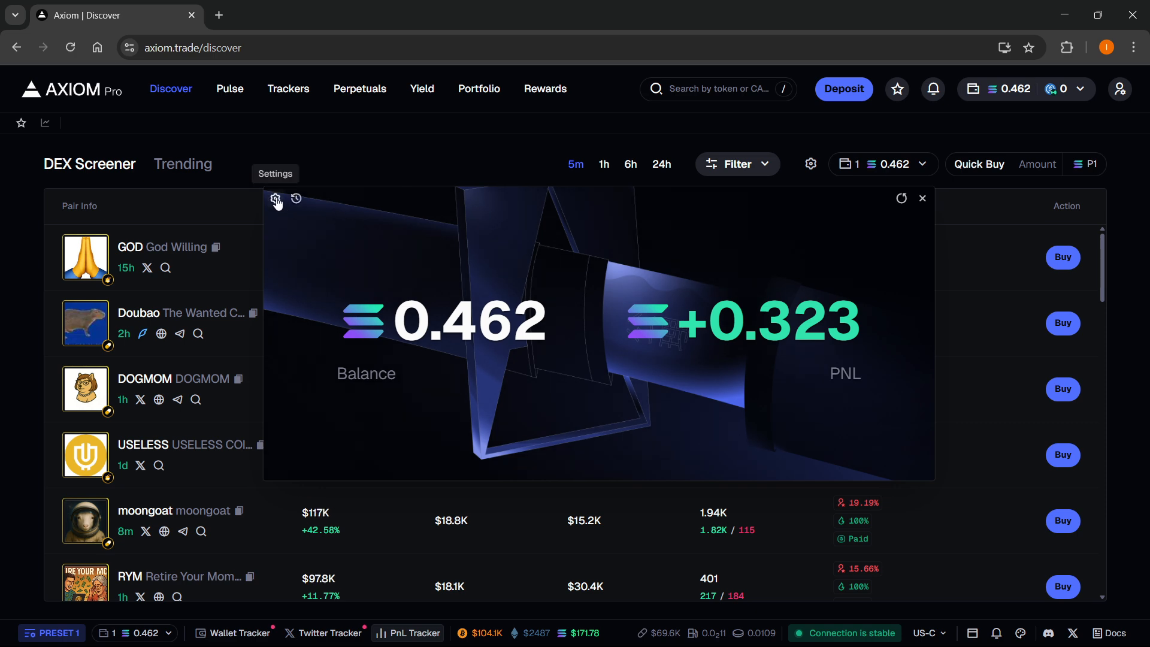
left_click(274, 198)
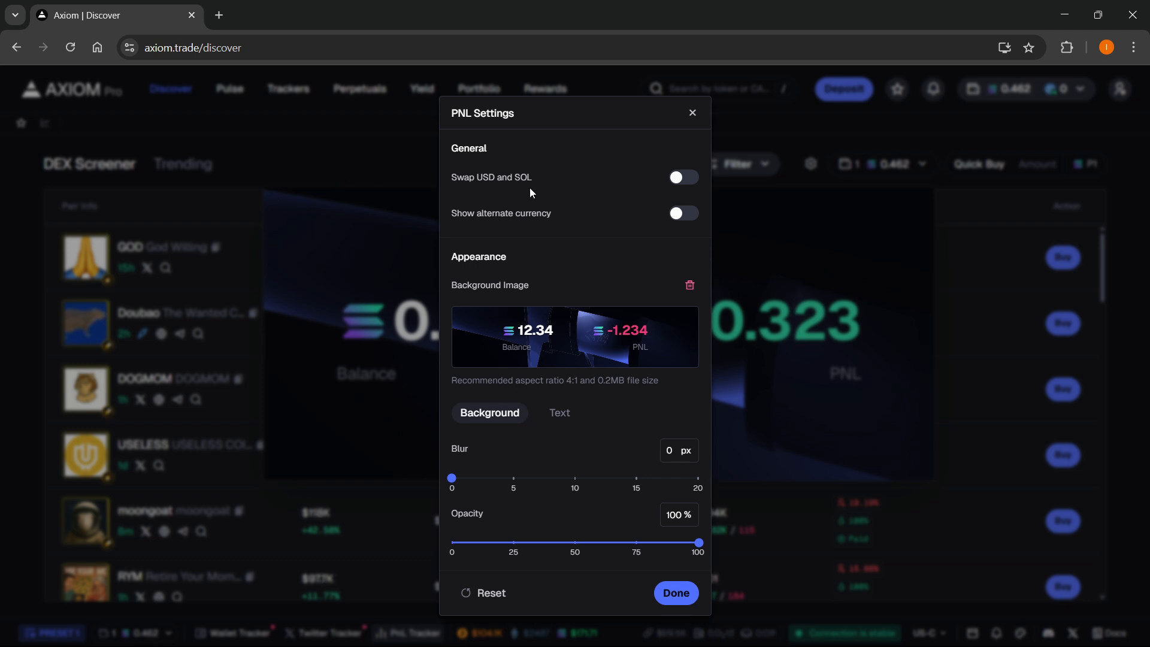
Swap USD and SOL and show the alternate currency under each figure
left_click(680, 177)
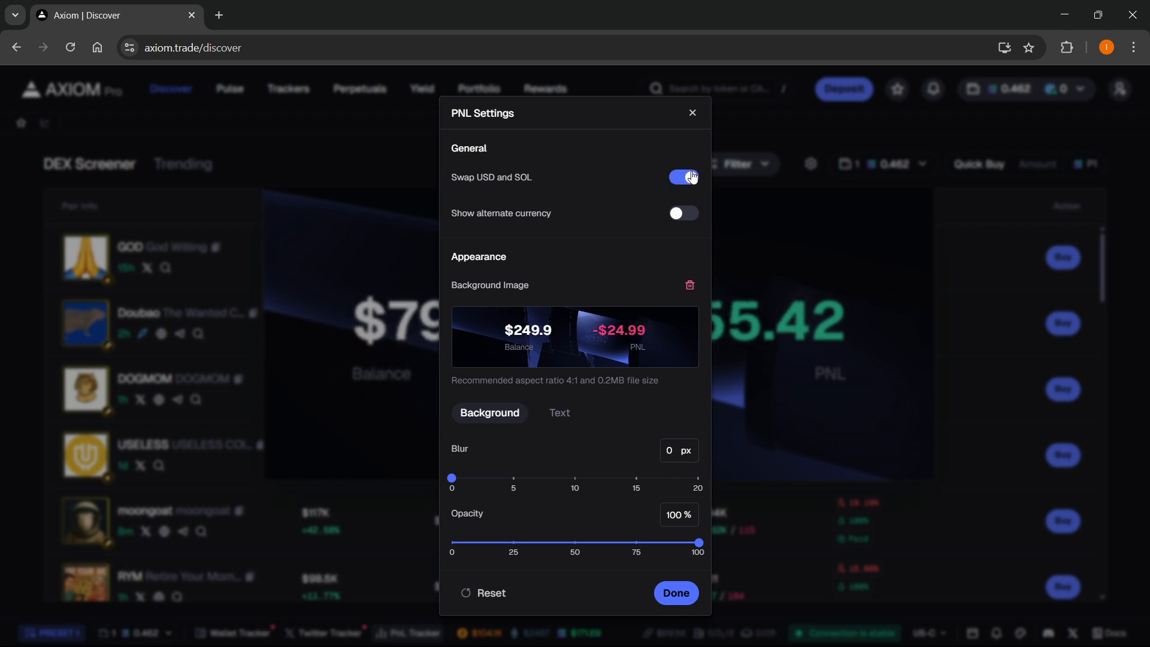
left_click(683, 212)
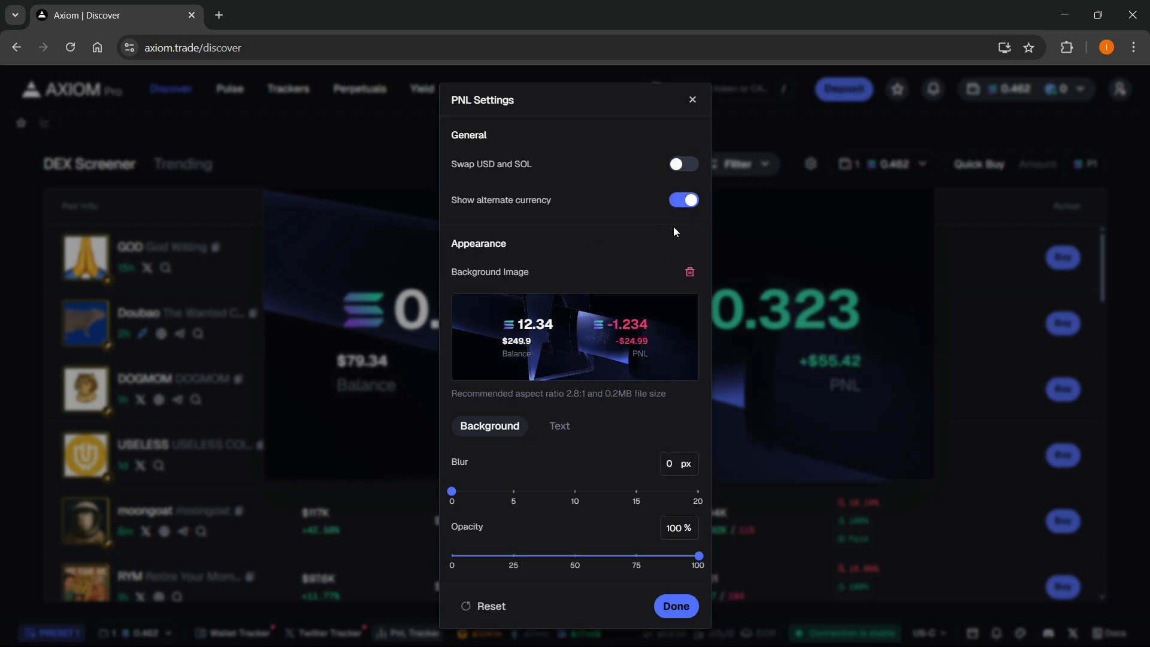
mouse_move(489, 272)
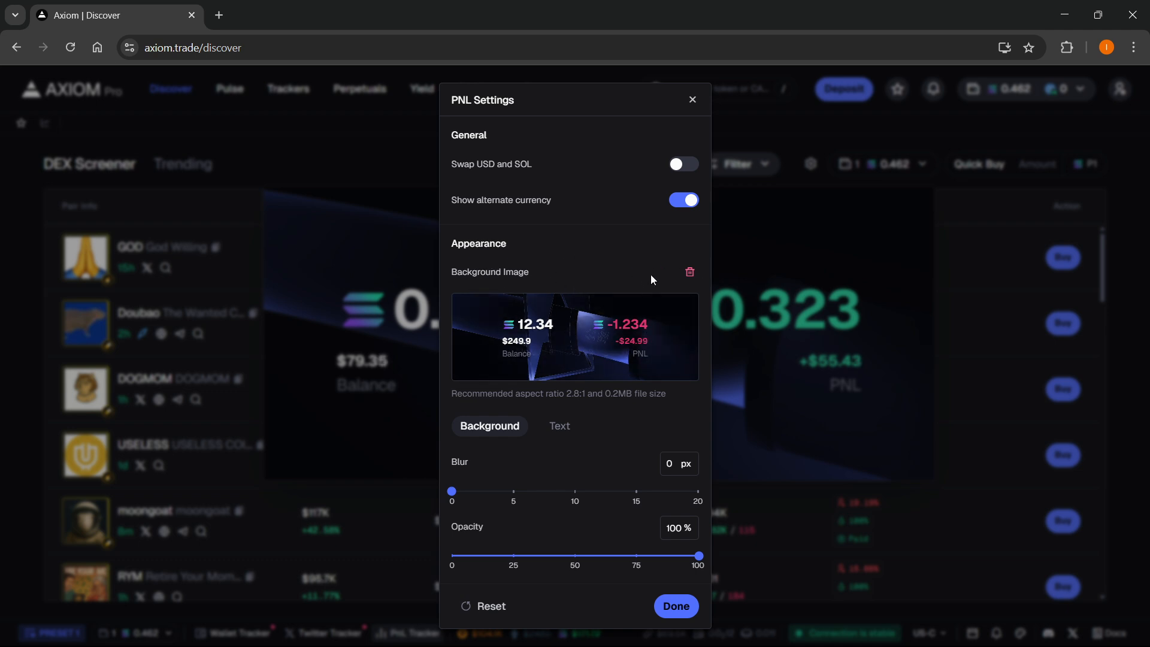
Replace the default background with a blue smoke image from Downloads
left_click(689, 272)
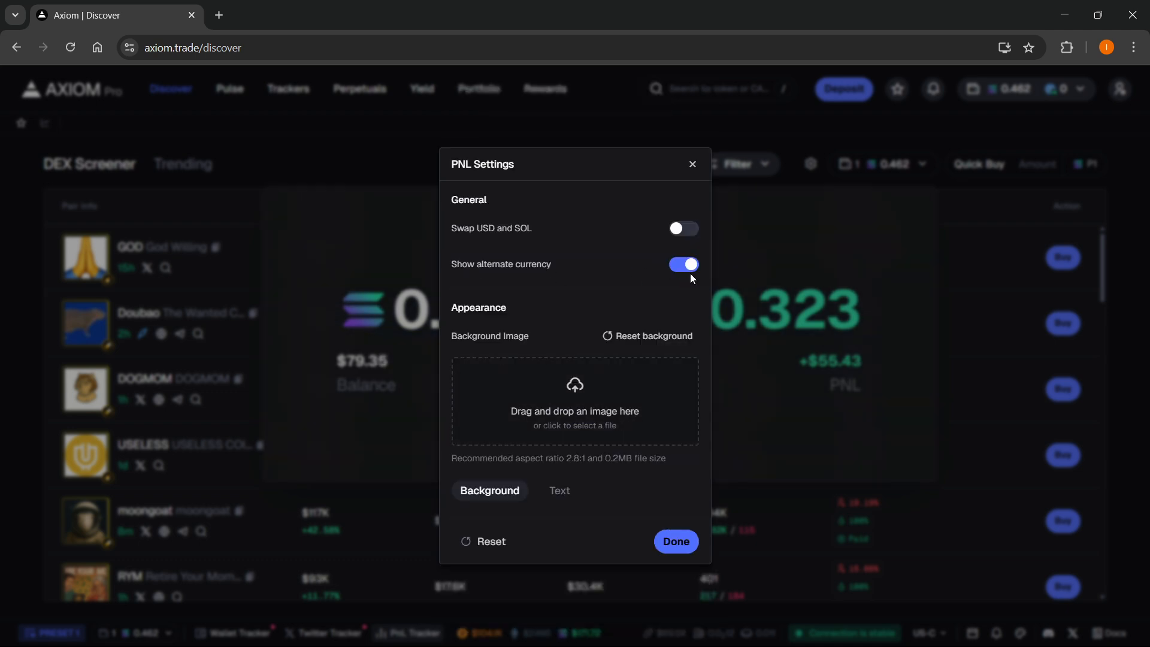
left_click(675, 541)
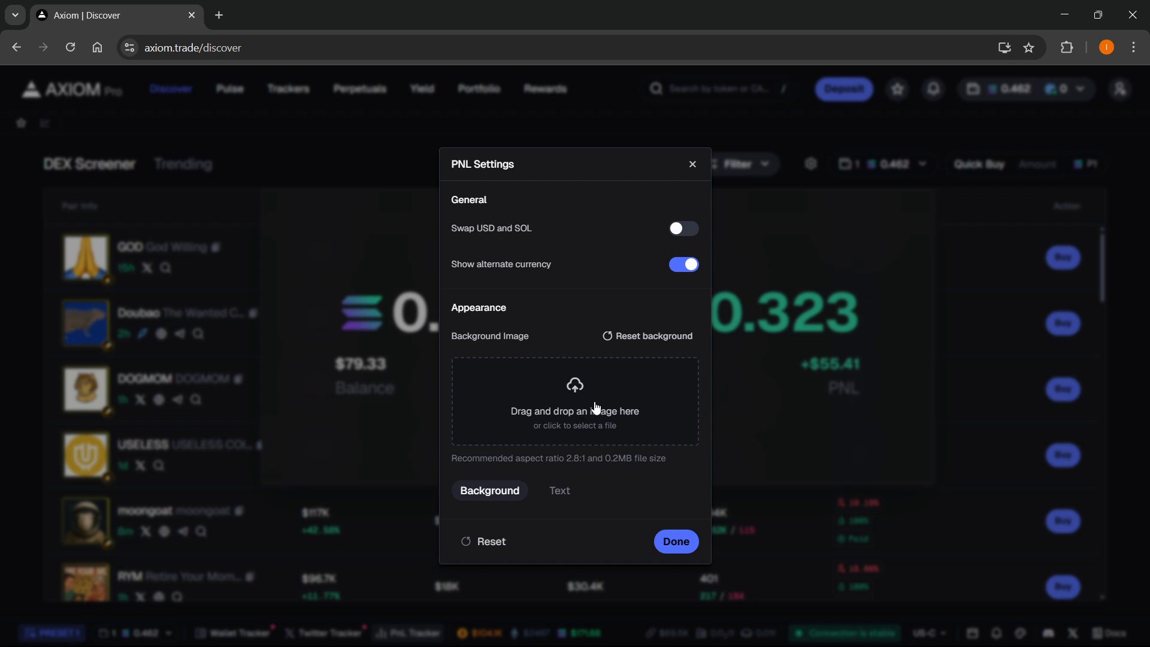
left_click(575, 401)
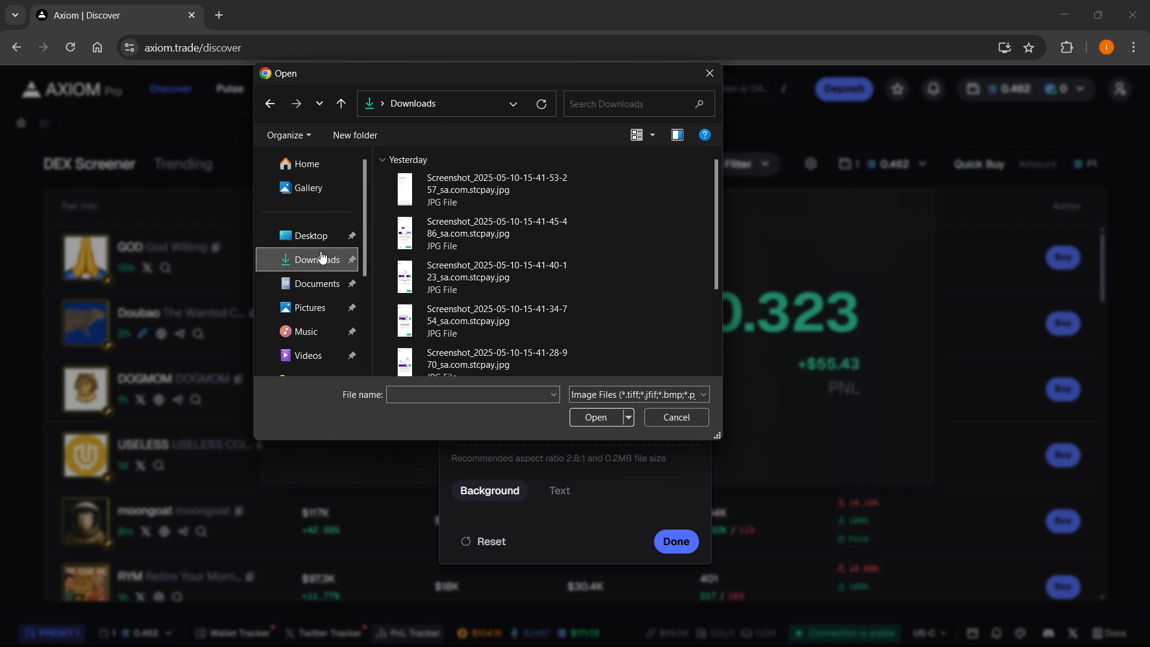
left_click(486, 352)
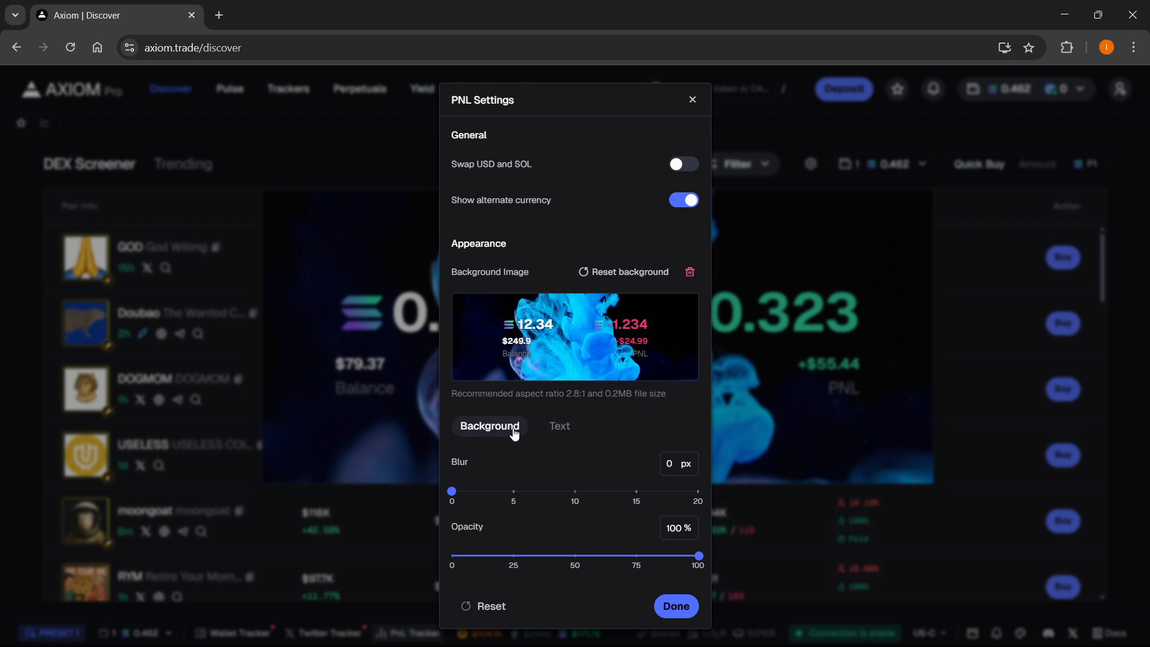
mouse_move(575, 455)
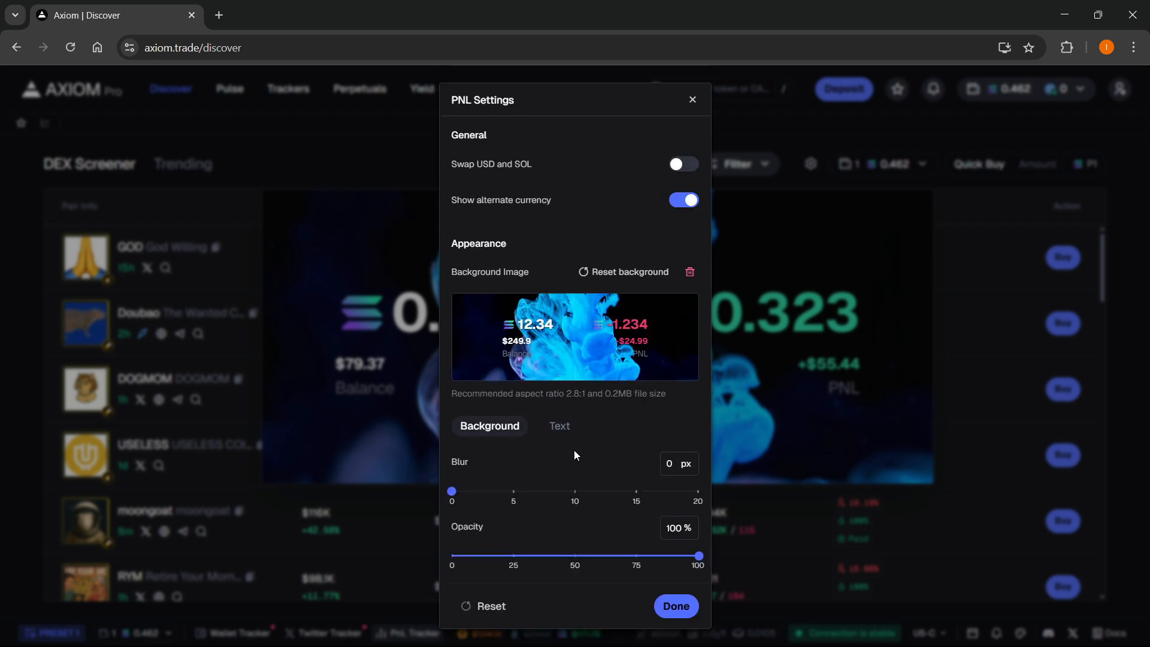
Blur the card background by 6 px and view the Text options
left_click_drag(451, 491, 513, 491)
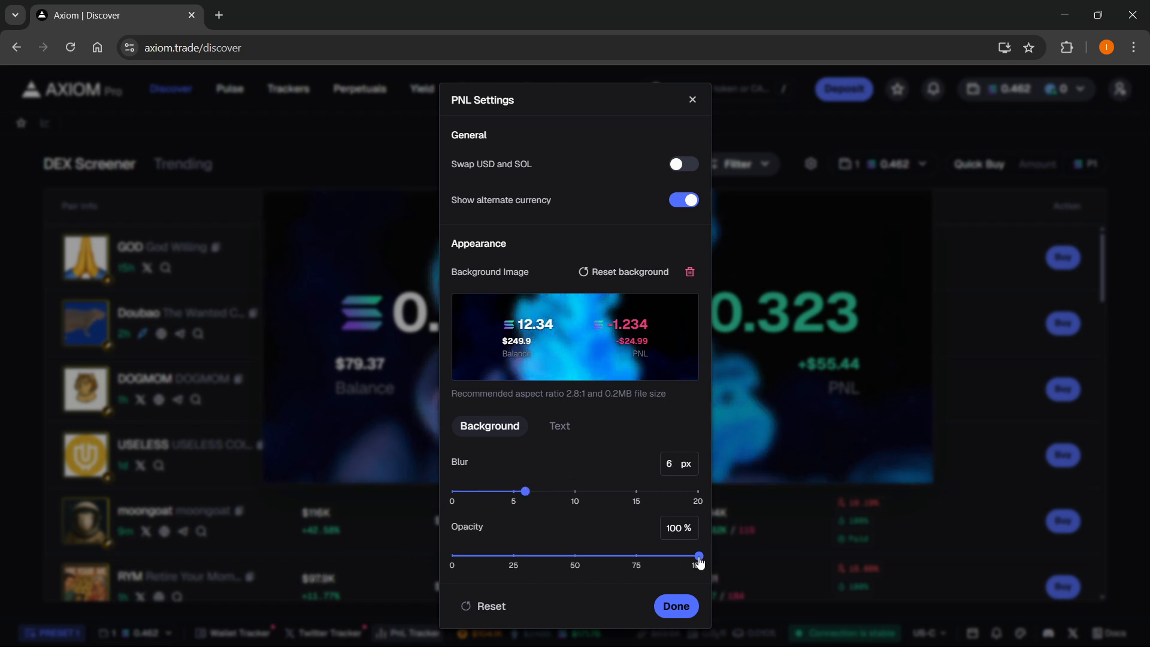
left_click(559, 425)
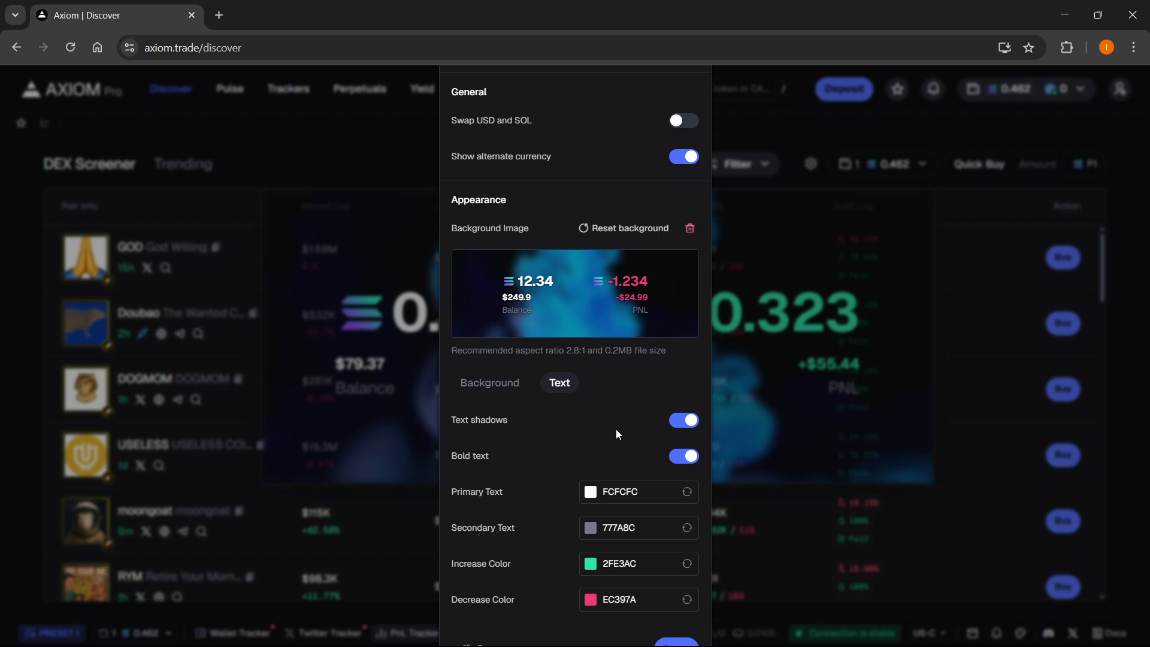
mouse_move(593, 462)
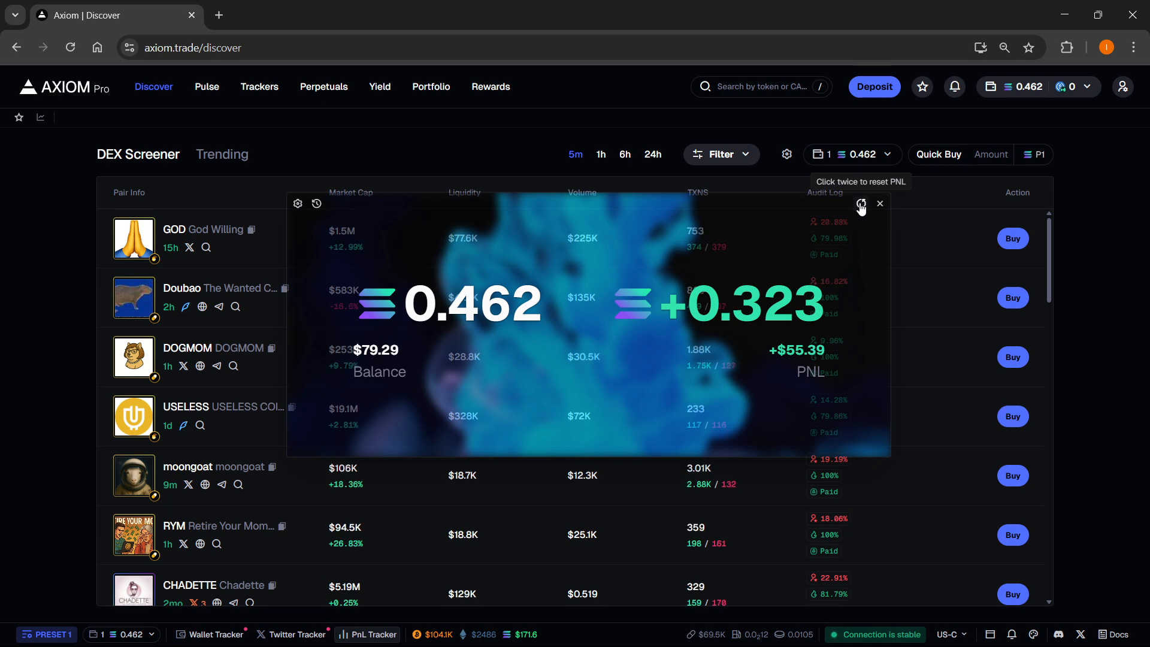
Zero the tracked PnL and restore the card settings and default background
left_click(862, 204)
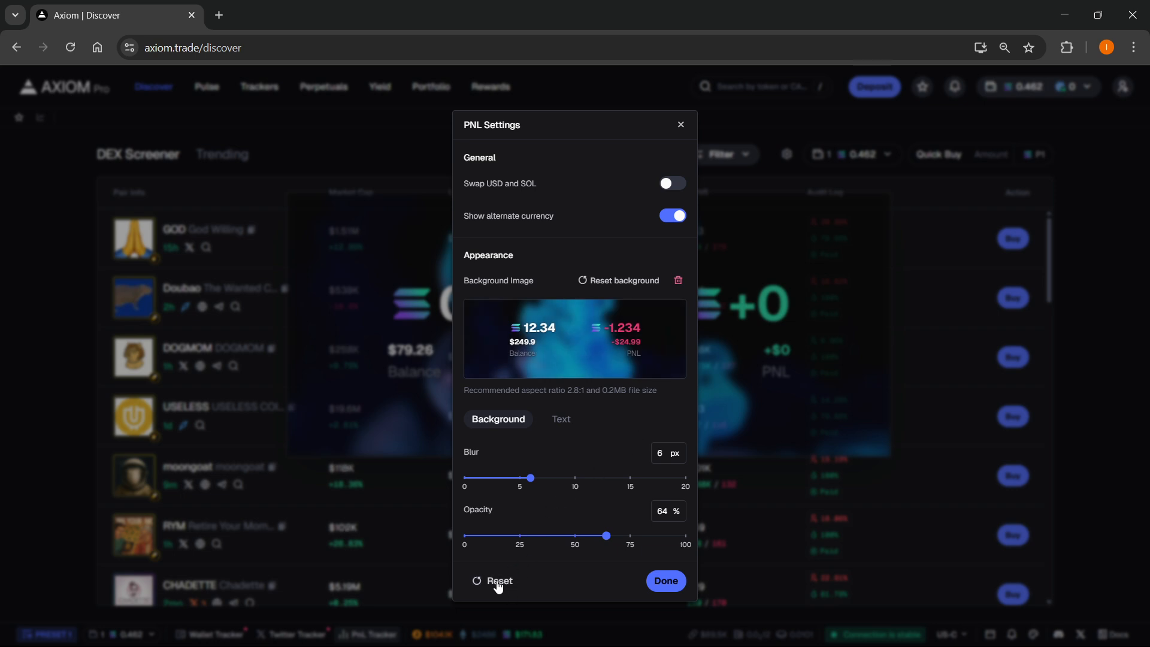
left_click(498, 581)
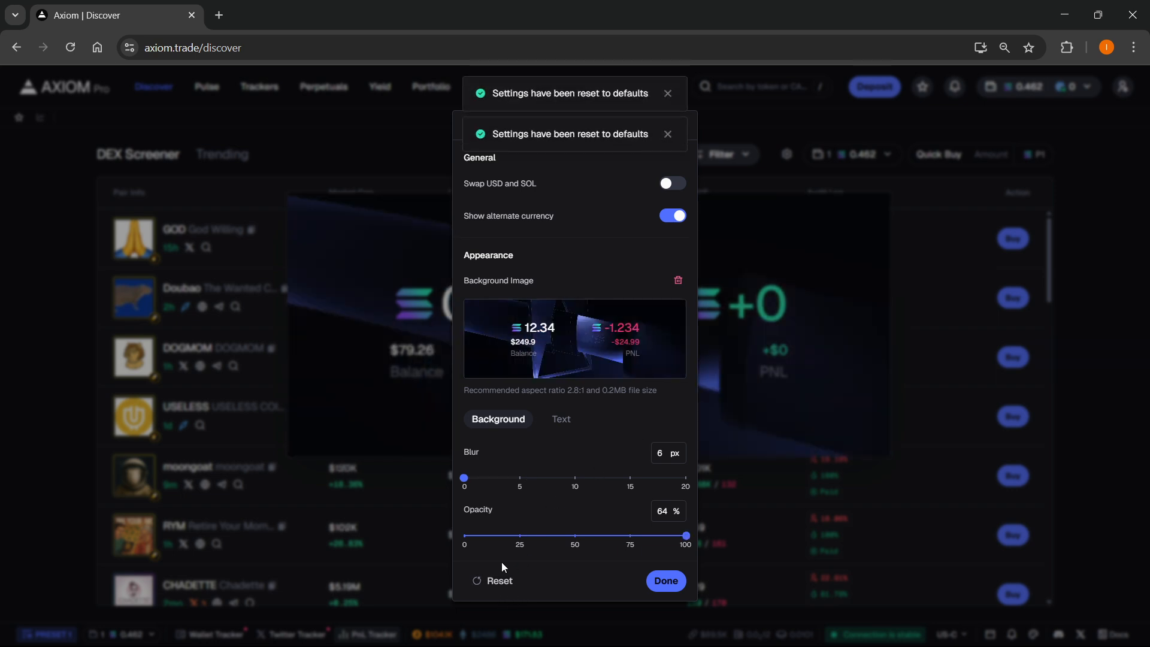
left_click(664, 581)
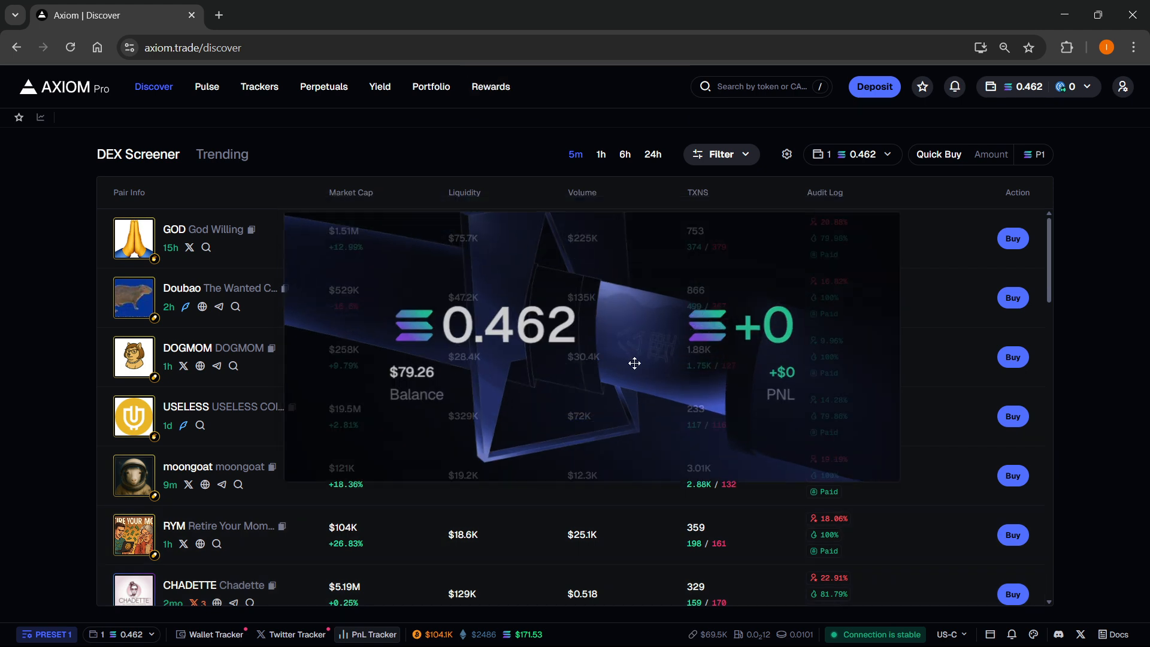